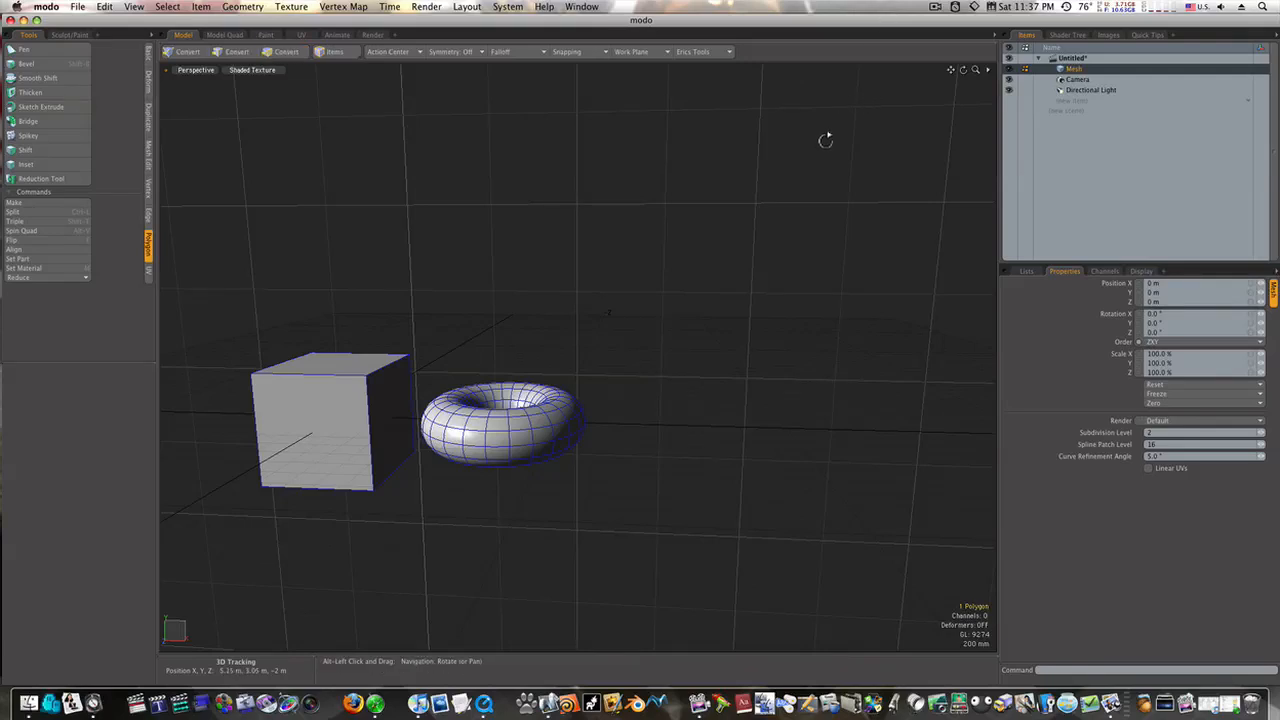
Orbit the viewport to a higher vantage point over the gridded cube and torus.
left_click_drag(824, 140, 474, 458)
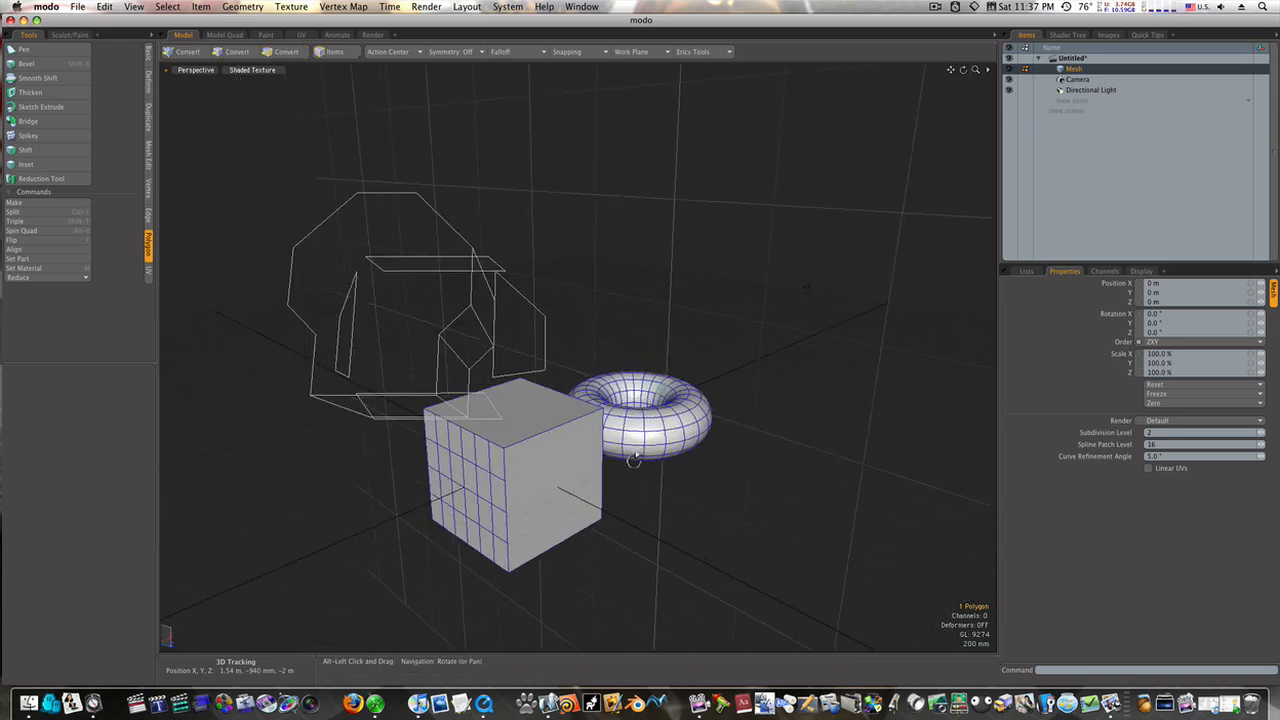
Switch to Polygons selection mode with the Slice tools visible beside the gridded cube.
left_click(288, 52)
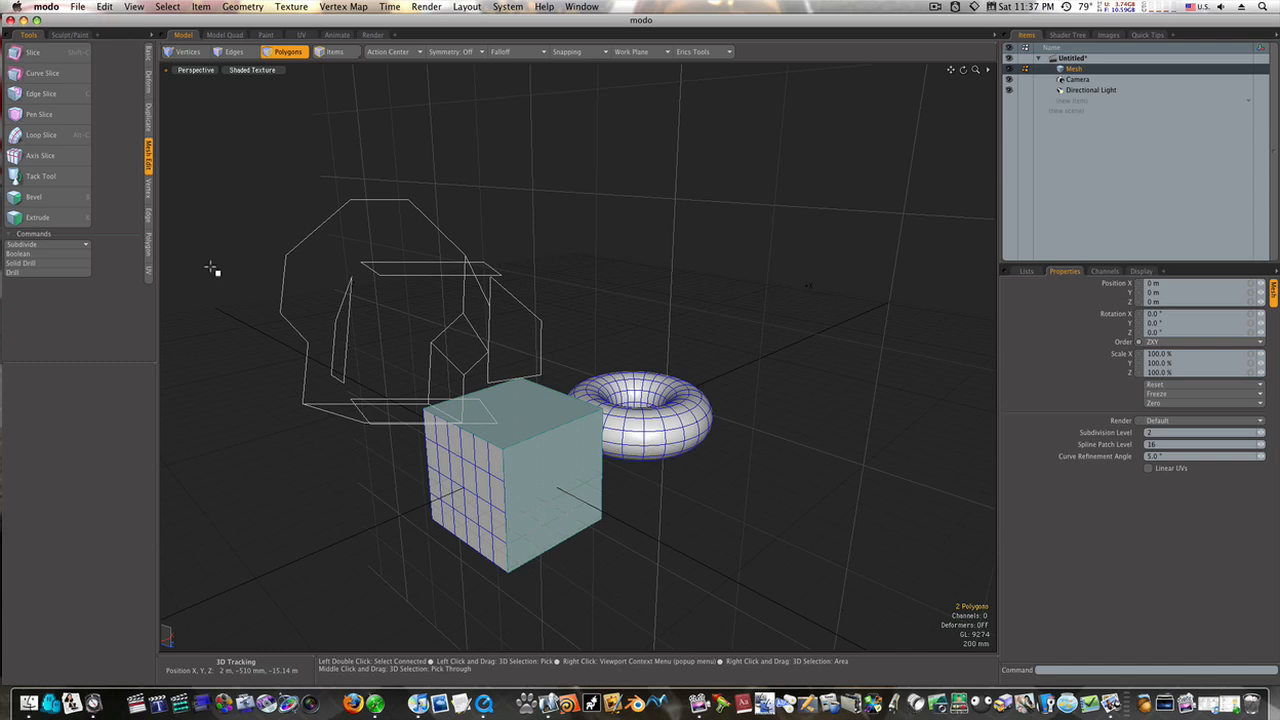
left_click(40, 156)
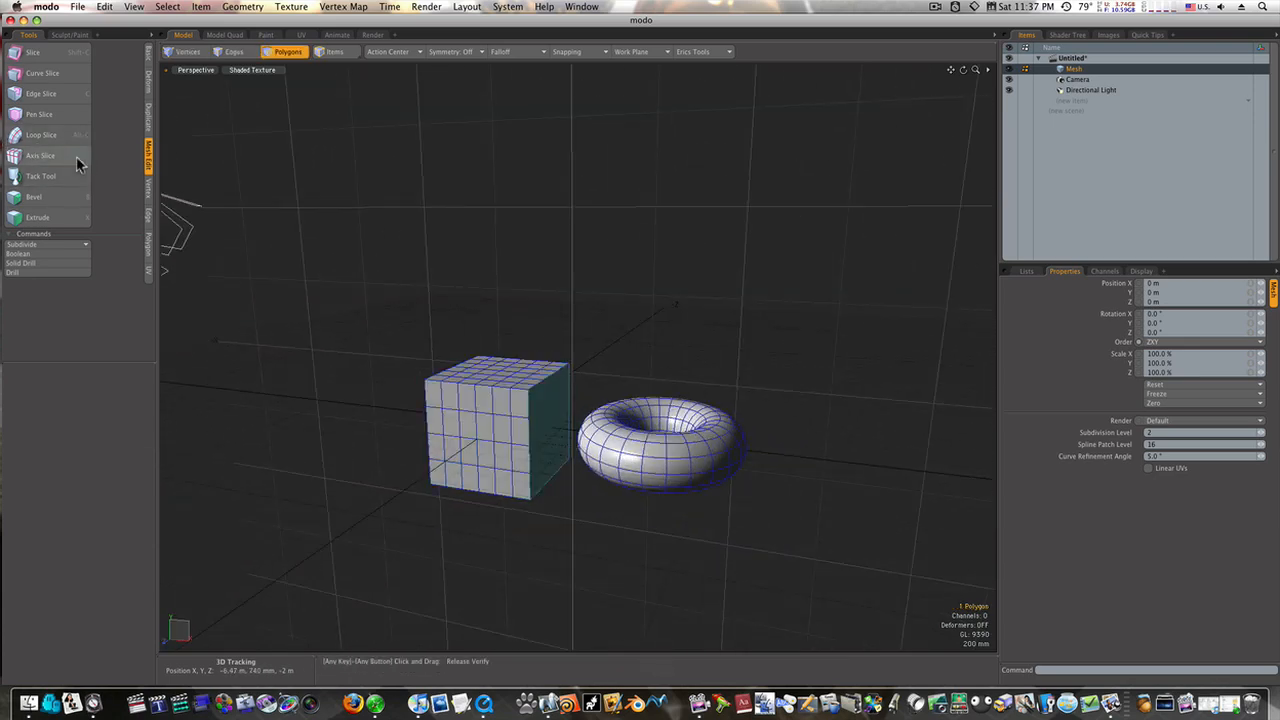
left_click(40, 156)
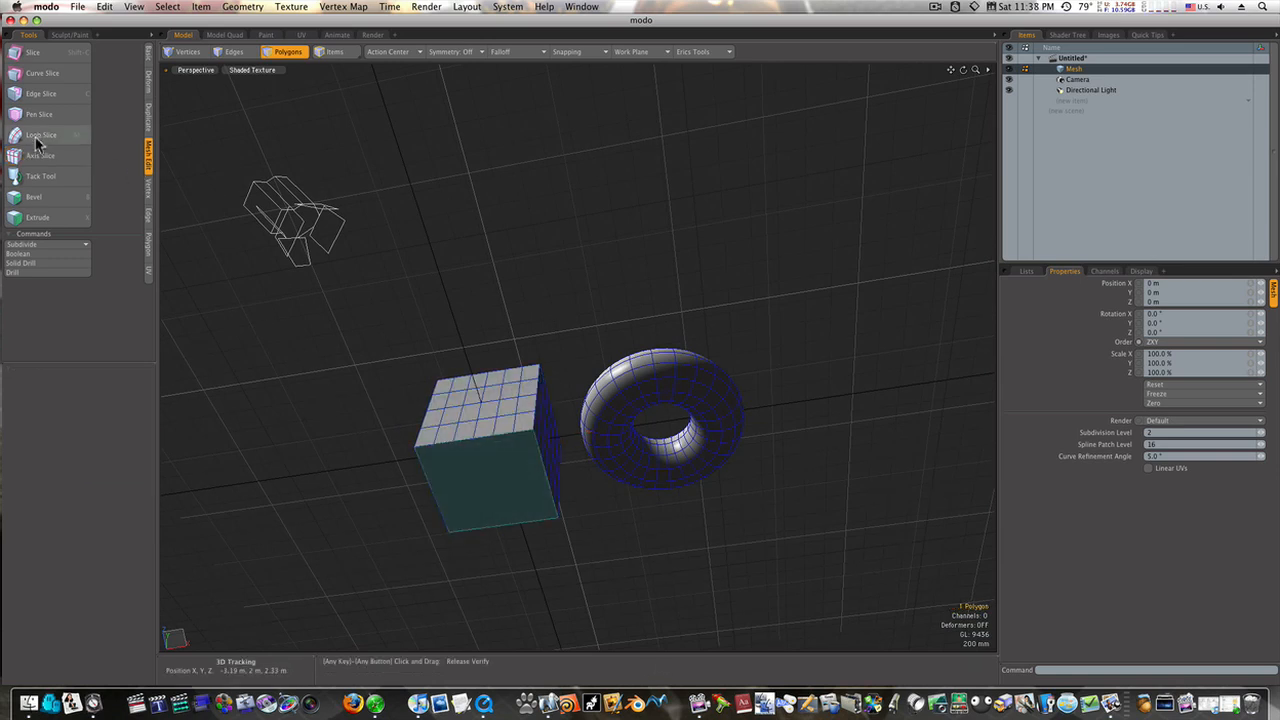
left_click(40, 156)
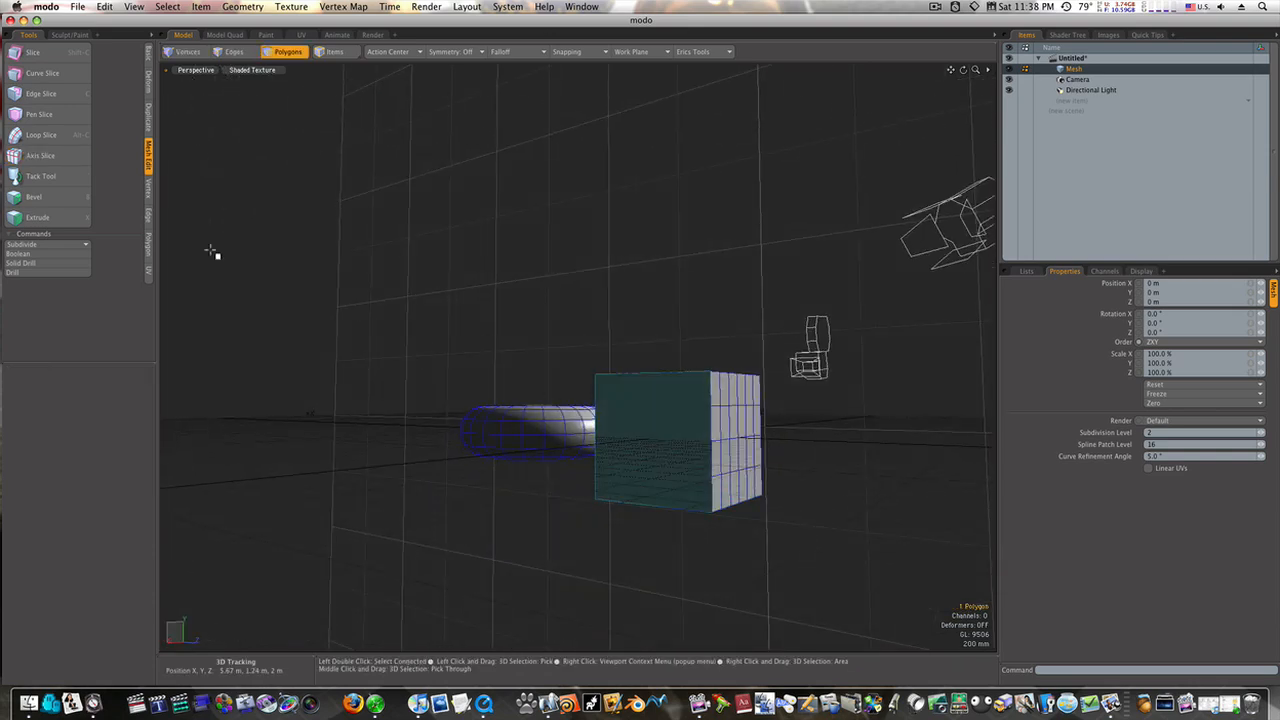
left_click(40, 156)
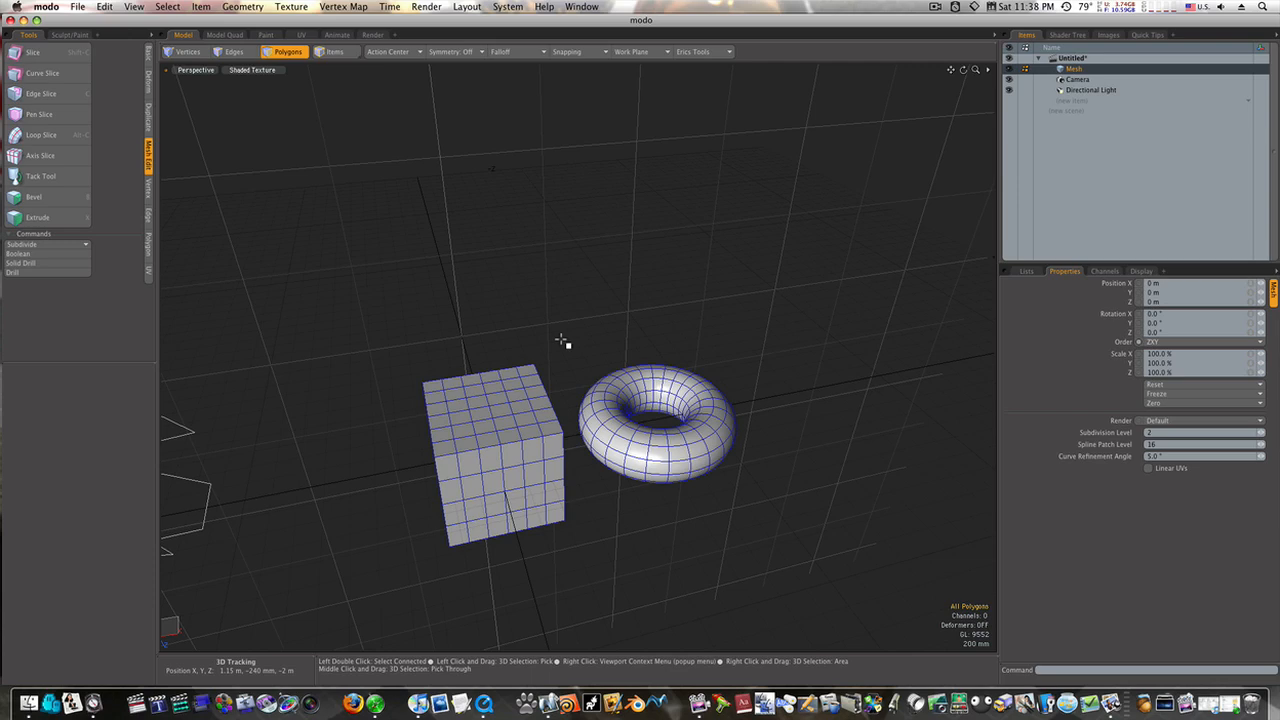
mouse_move(690, 456)
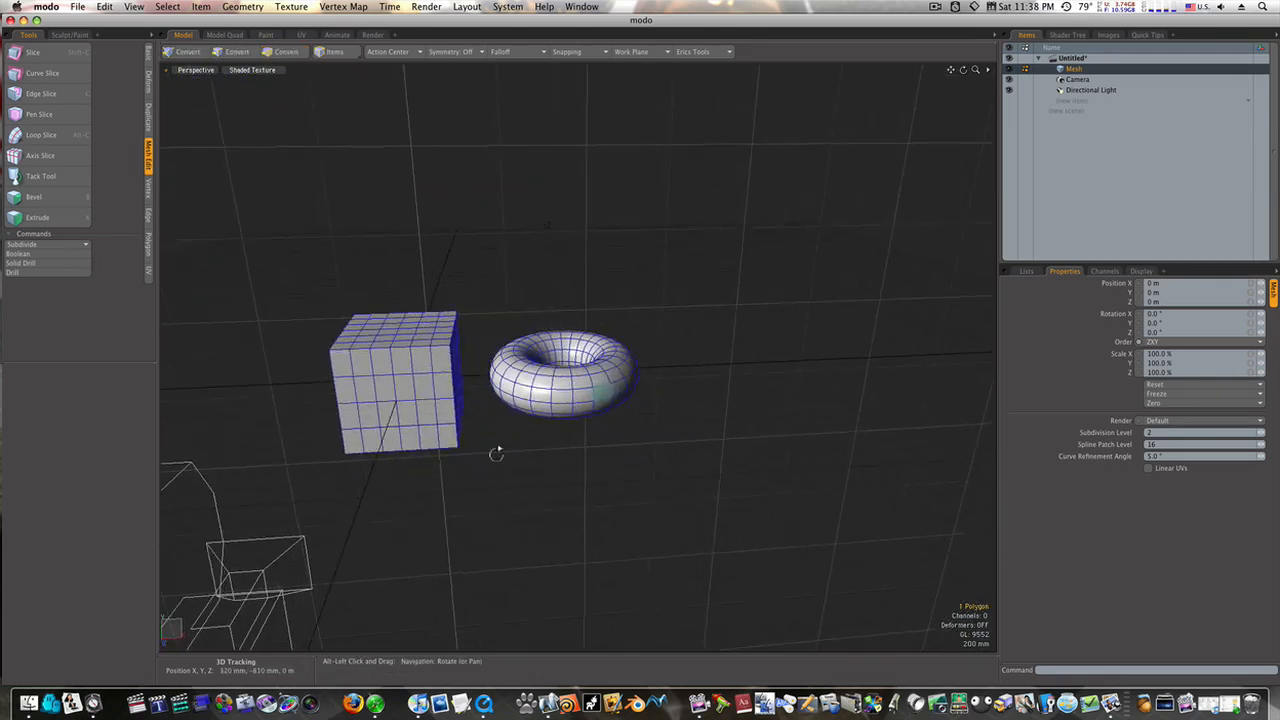
In Polygons mode, use the Tack Tool to stick the torus flush against the cube's side face.
left_click(288, 52)
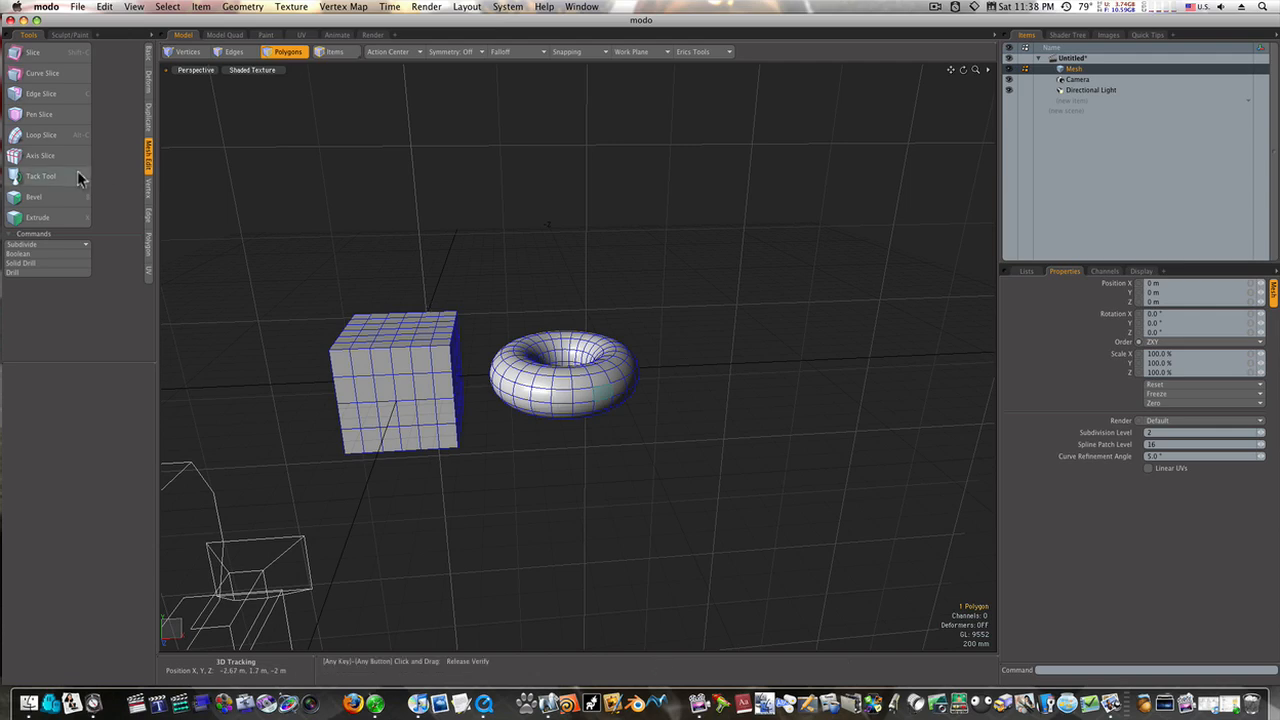
left_click(40, 176)
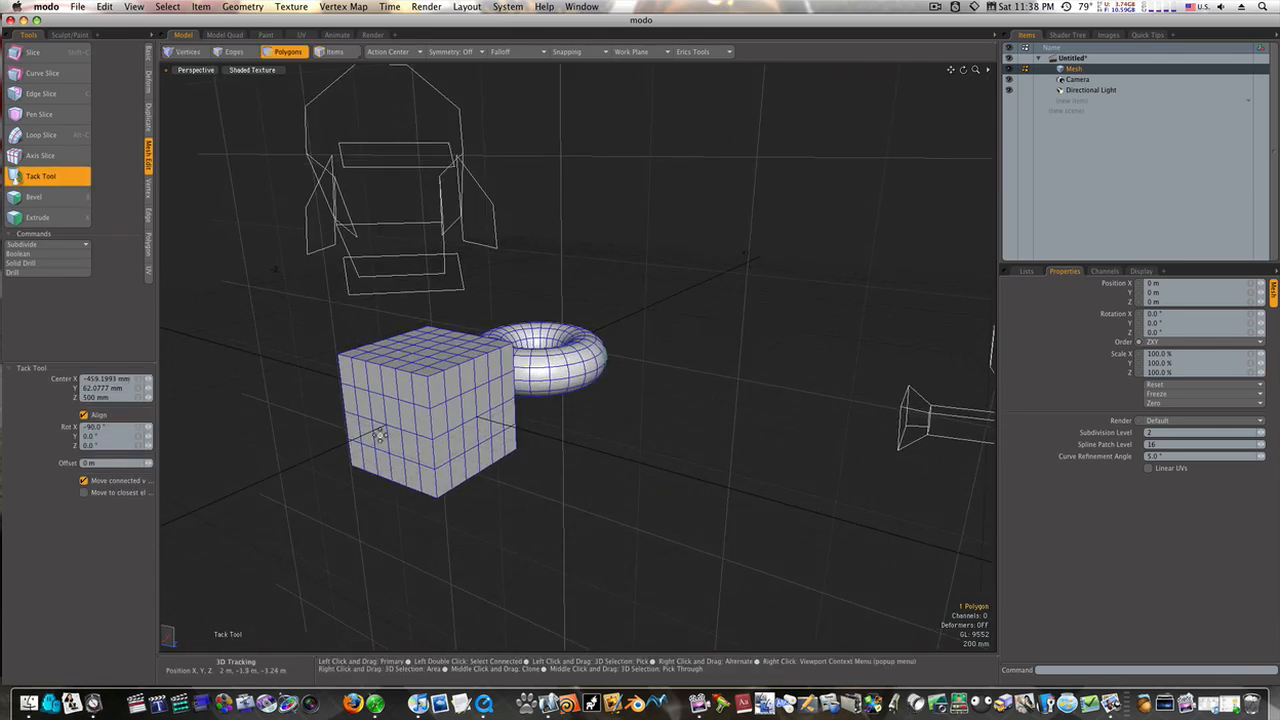
left_click_drag(556, 360, 300, 460)
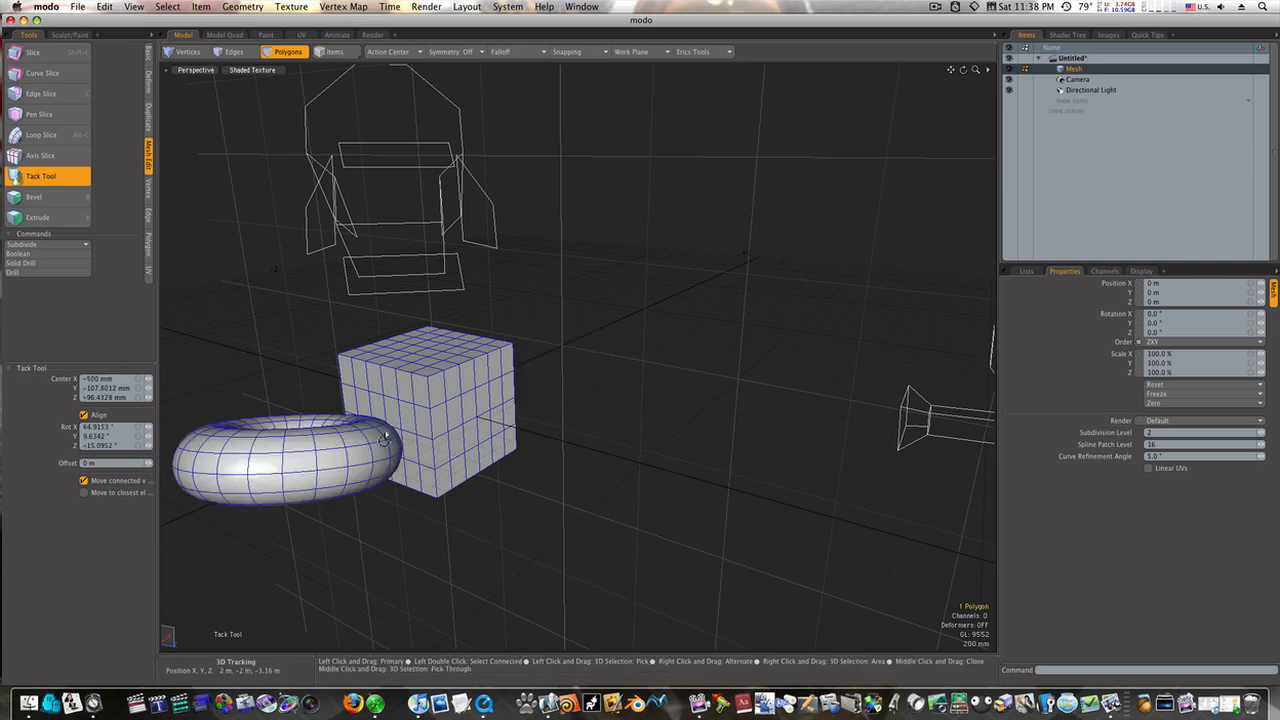